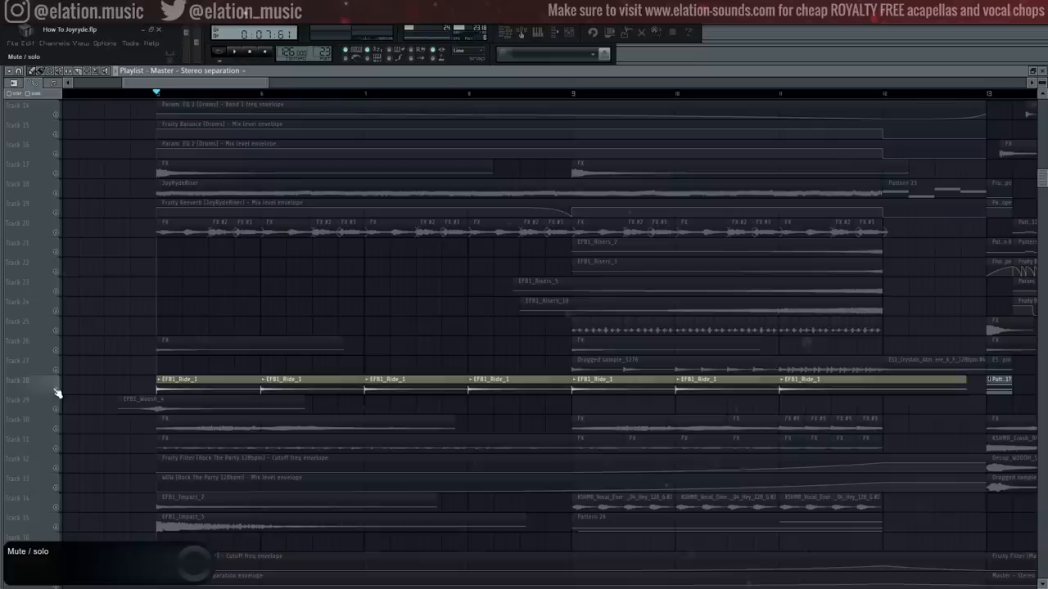
pyautogui.scroll(-3)
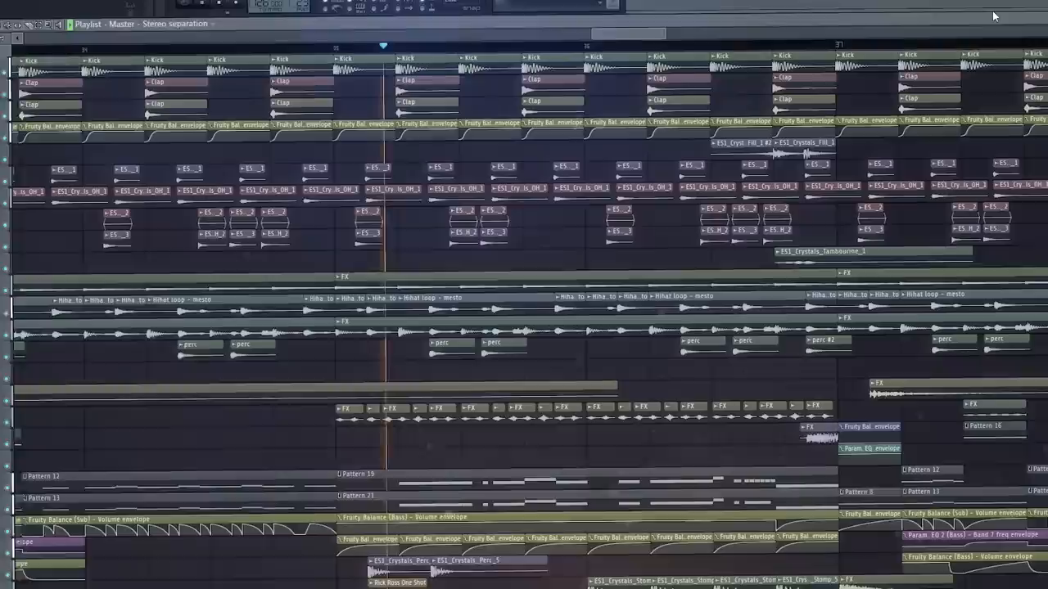
pyautogui.hscroll(-3)
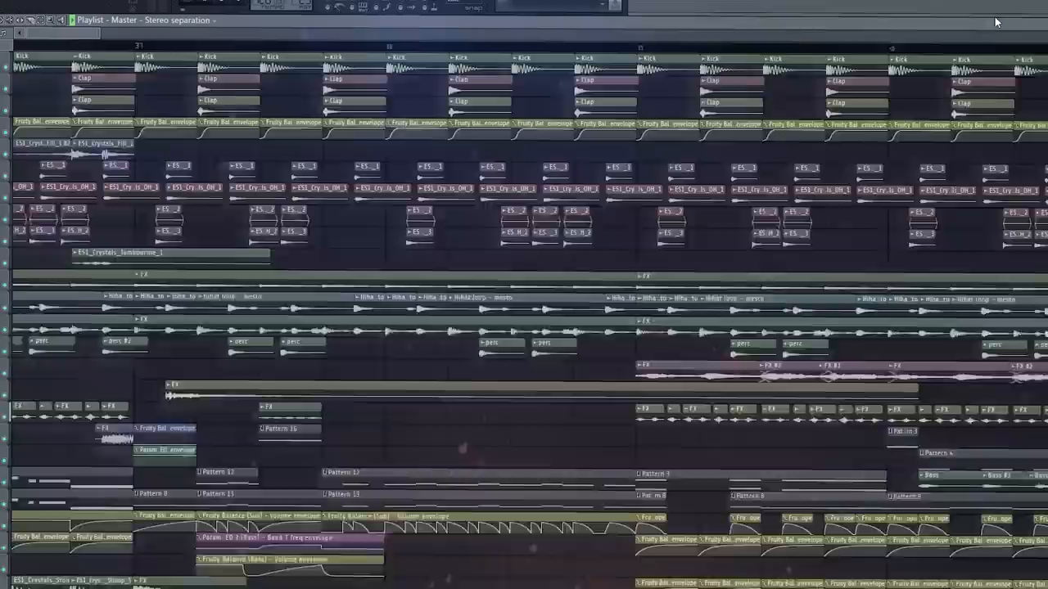